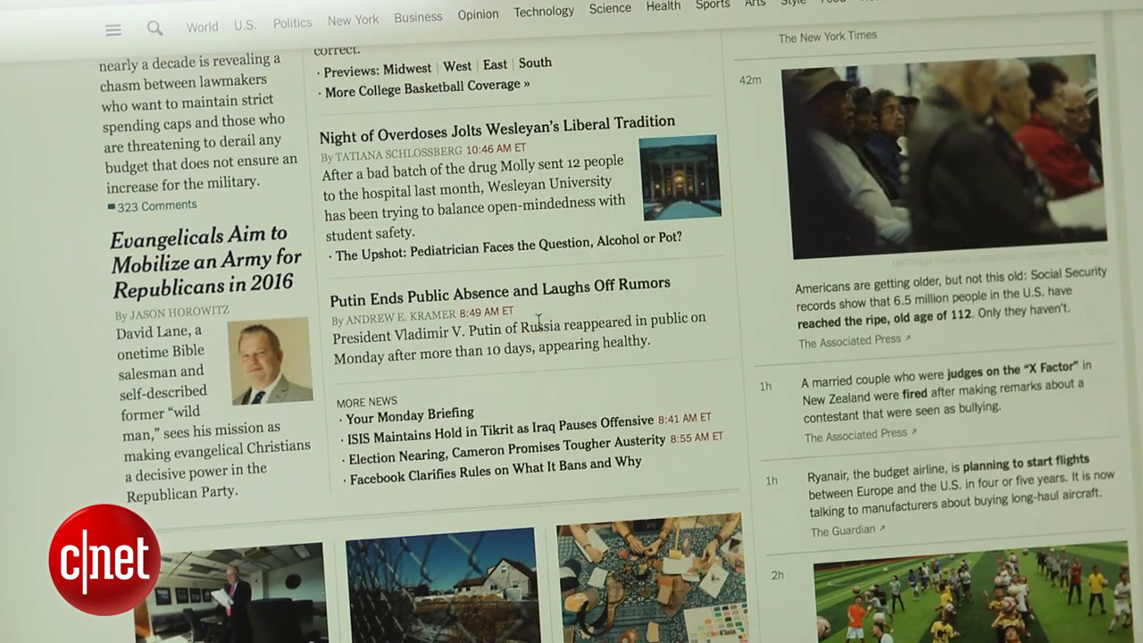
Step: Look up 'Russia' in the Putin article and show its Wikipedia entry in the popover
double_click(541, 327)
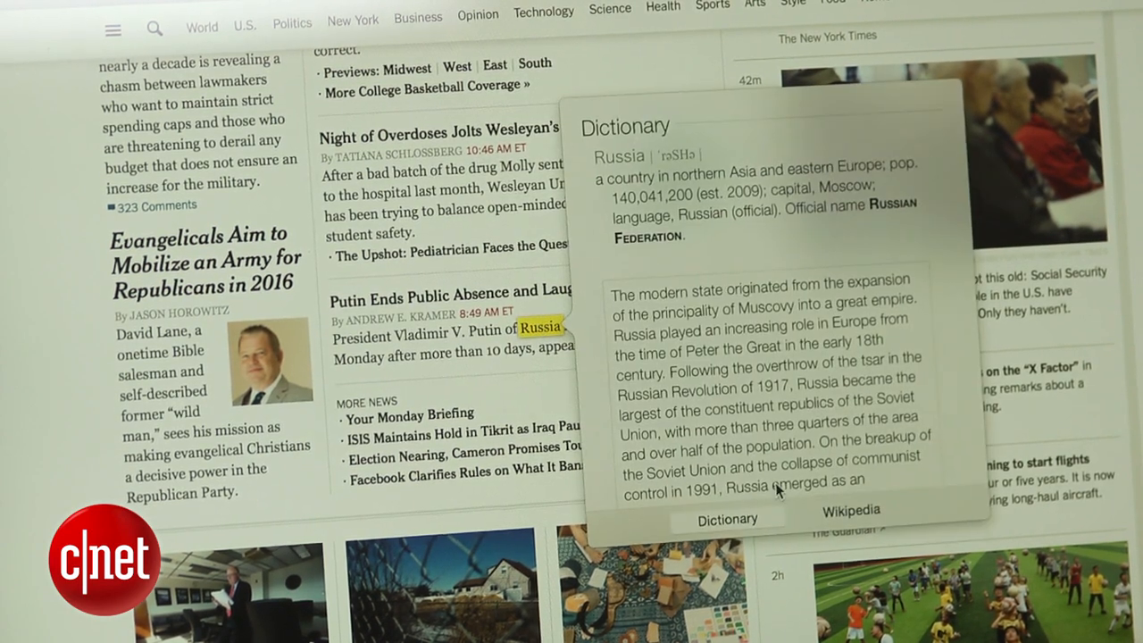
click(851, 510)
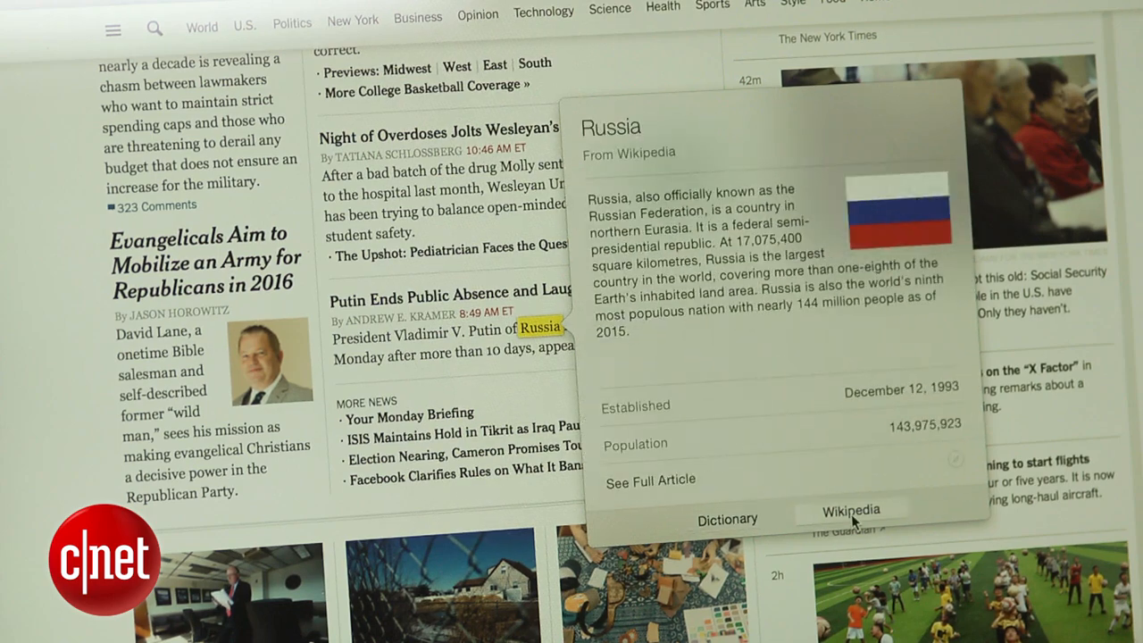